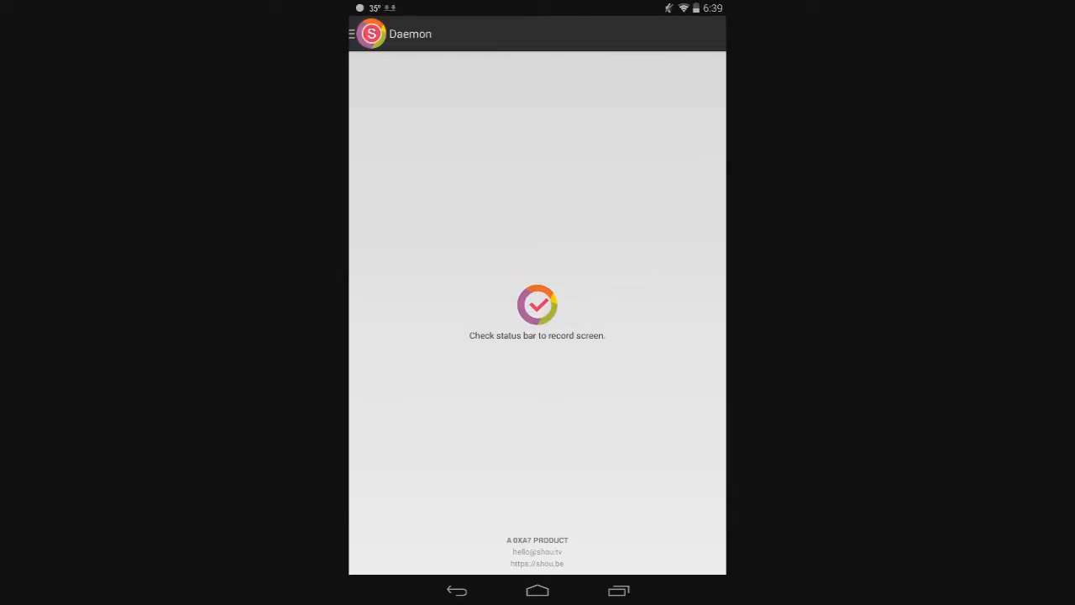
- Open Shou's Settings from the navigation drawer
click(353, 34)
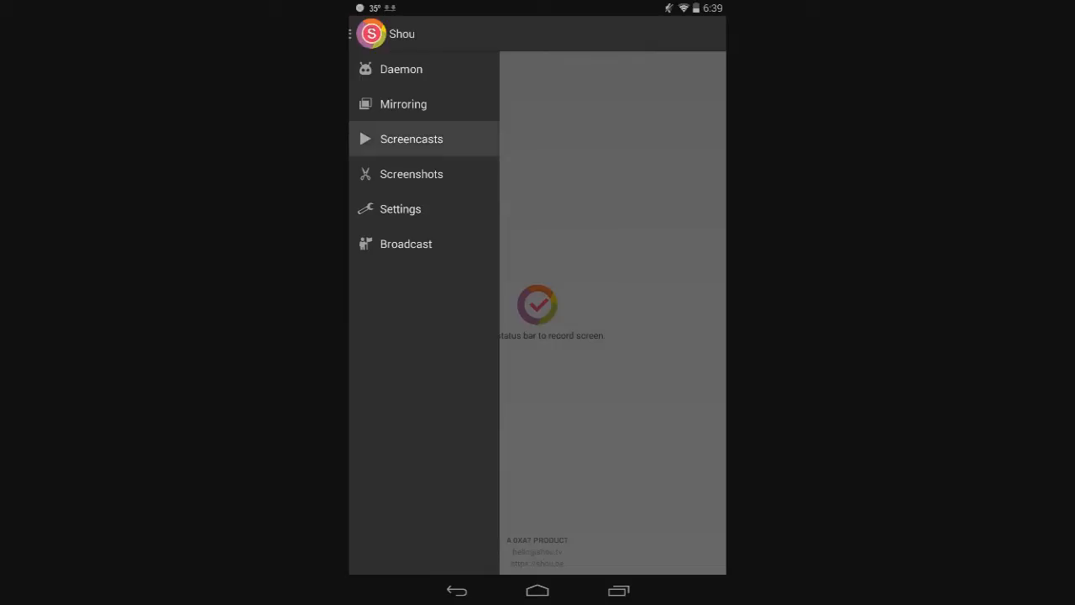
click(400, 209)
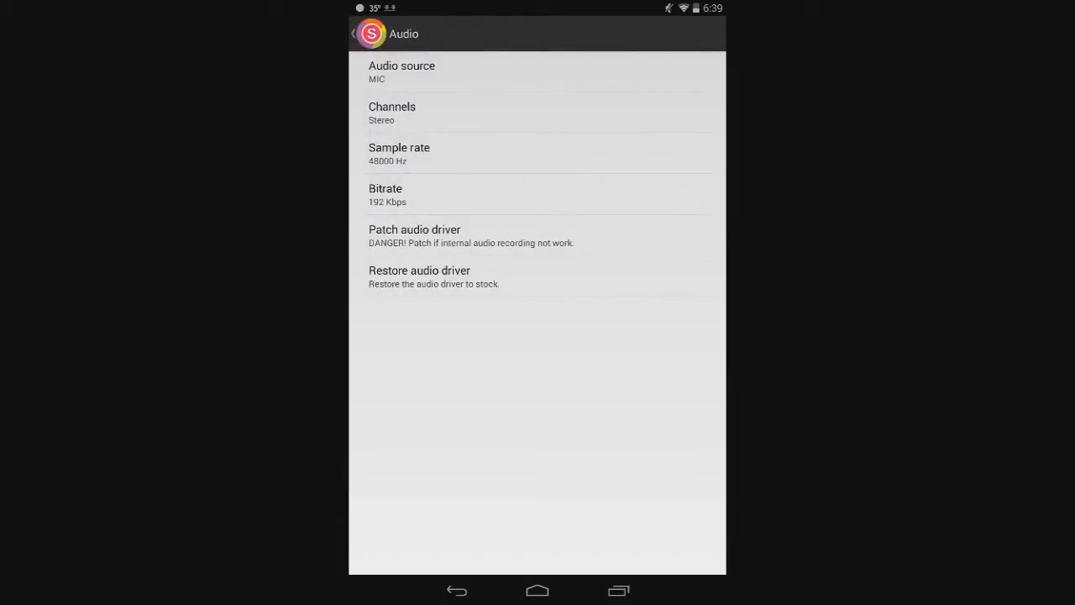
- Open Audio settings and keep sample rate 48000 Hz and bitrate 192 Kbps
click(401, 72)
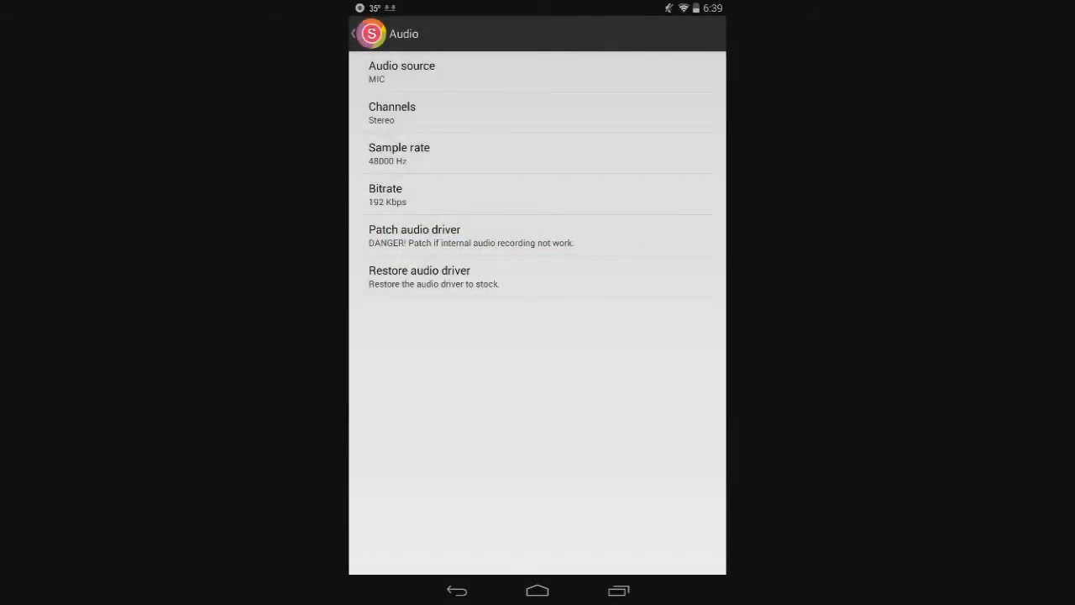
click(399, 153)
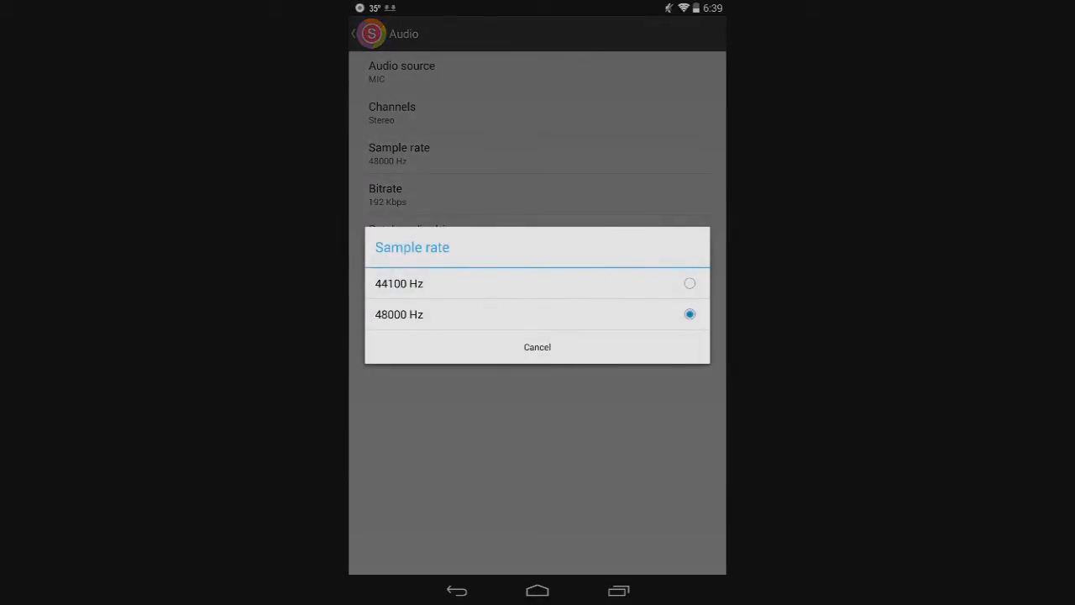
click(537, 347)
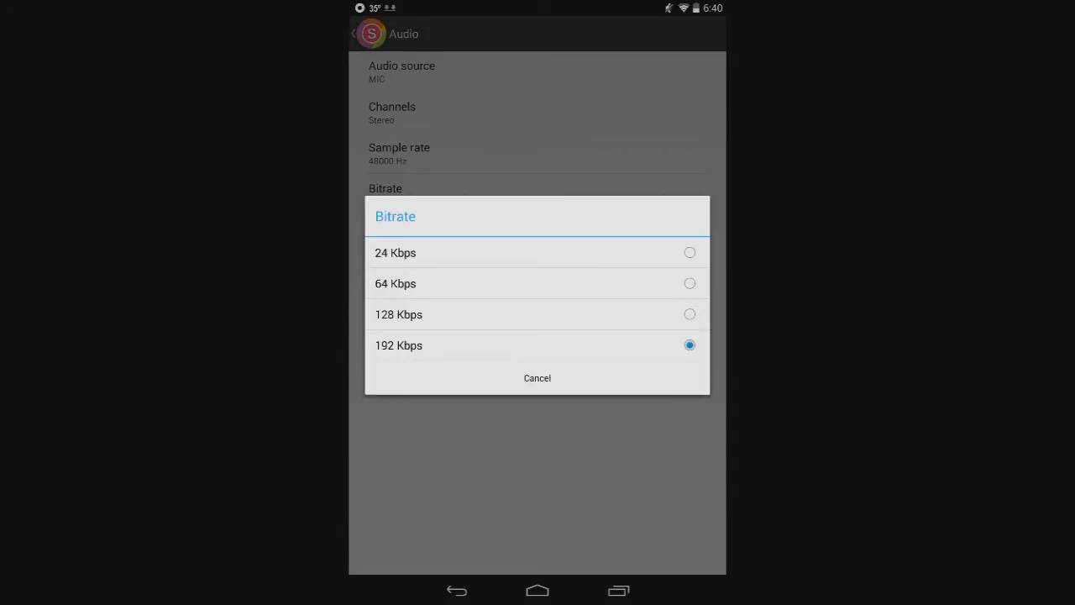
click(398, 346)
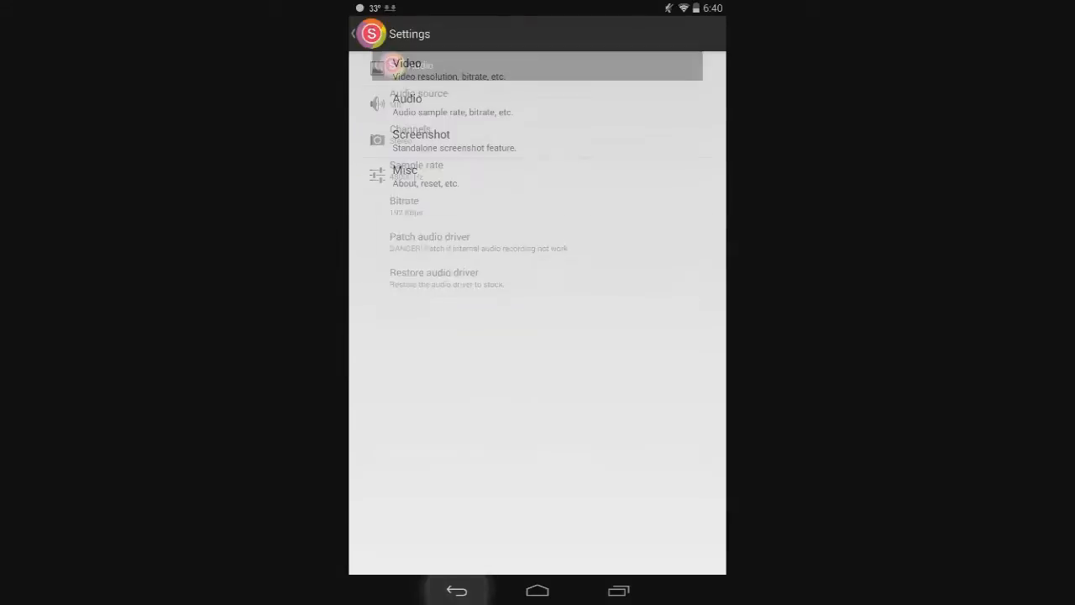
- Open Video settings, confirm MP4 output, and keep the Hardware encoding engine
click(407, 70)
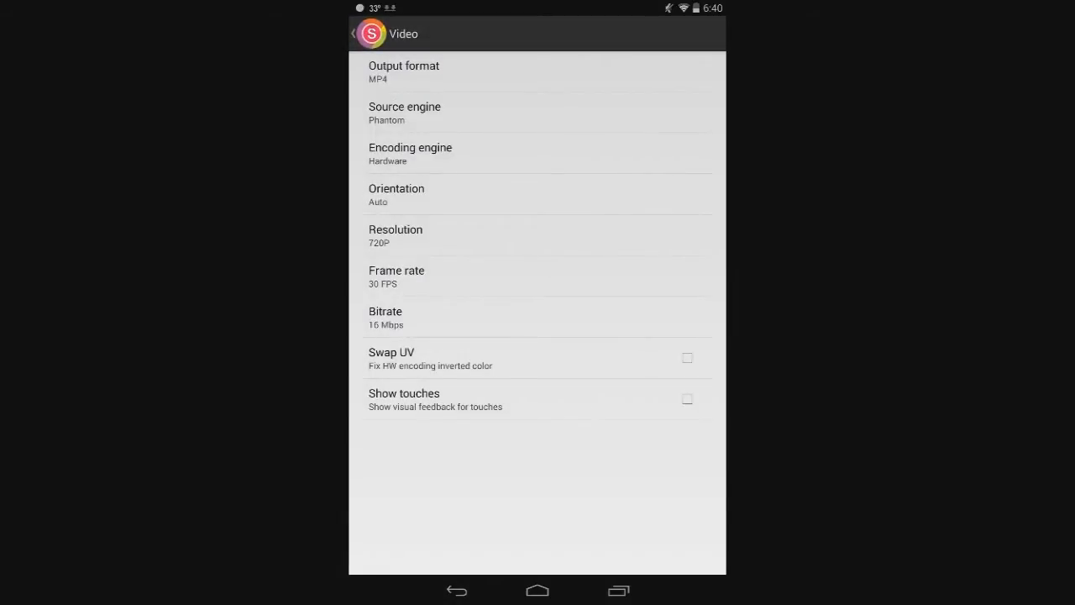
click(404, 72)
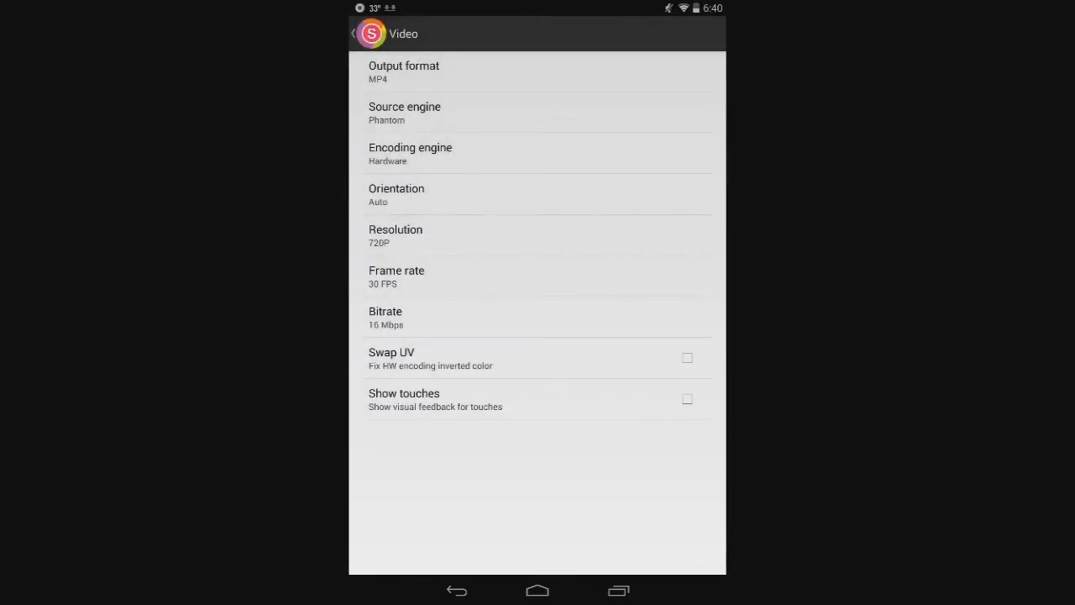
click(405, 111)
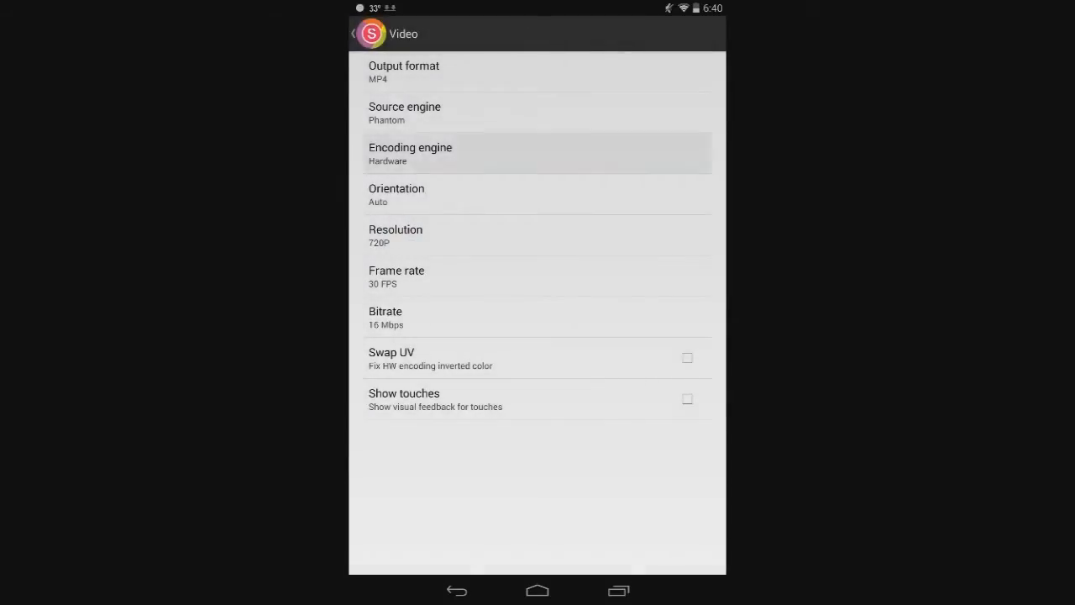
click(410, 153)
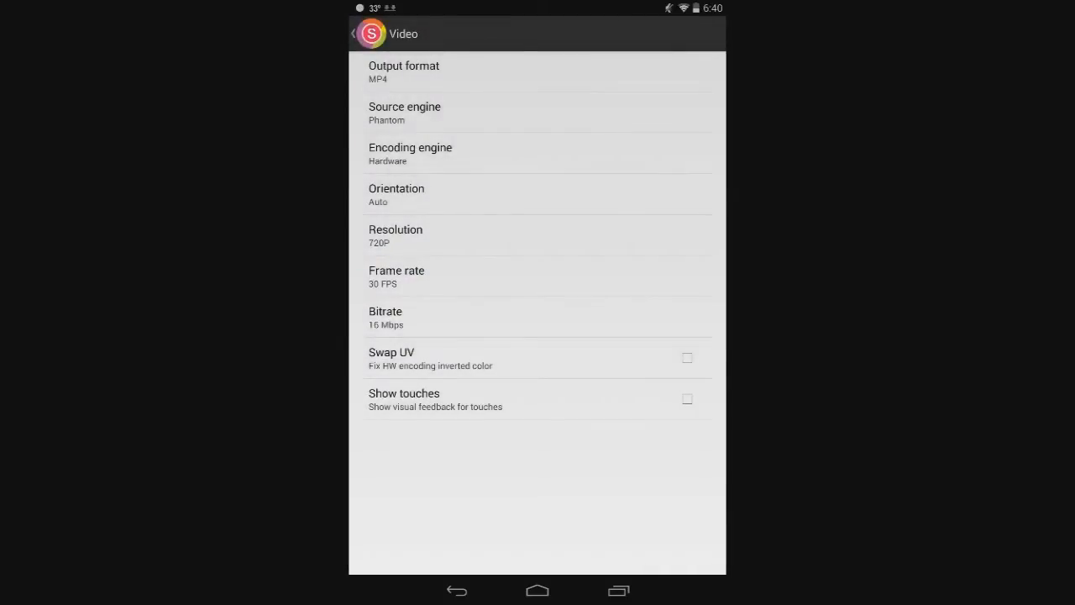
click(396, 194)
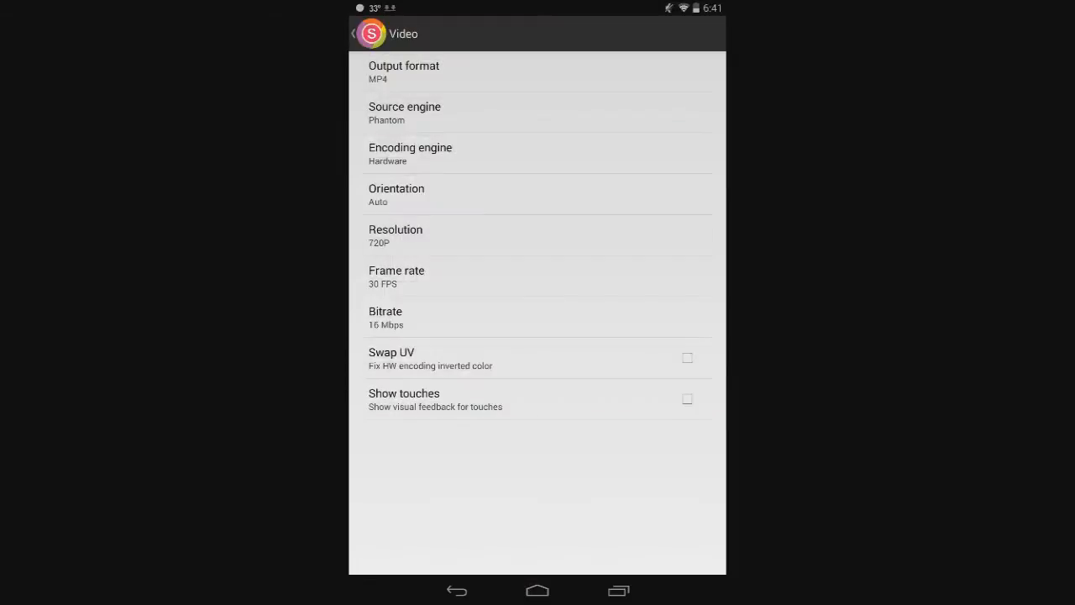
click(395, 235)
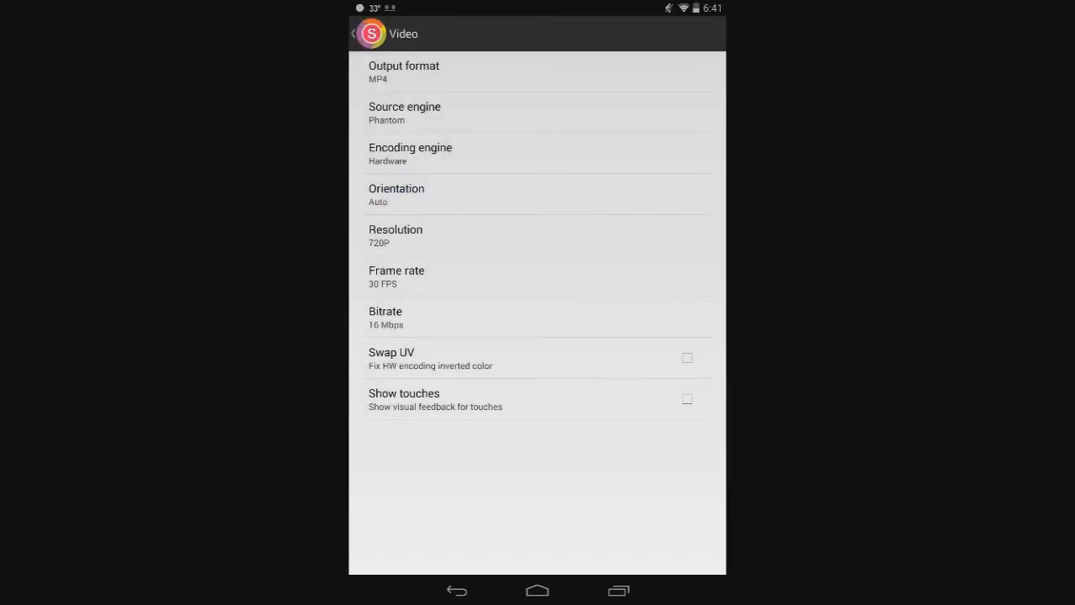
click(396, 276)
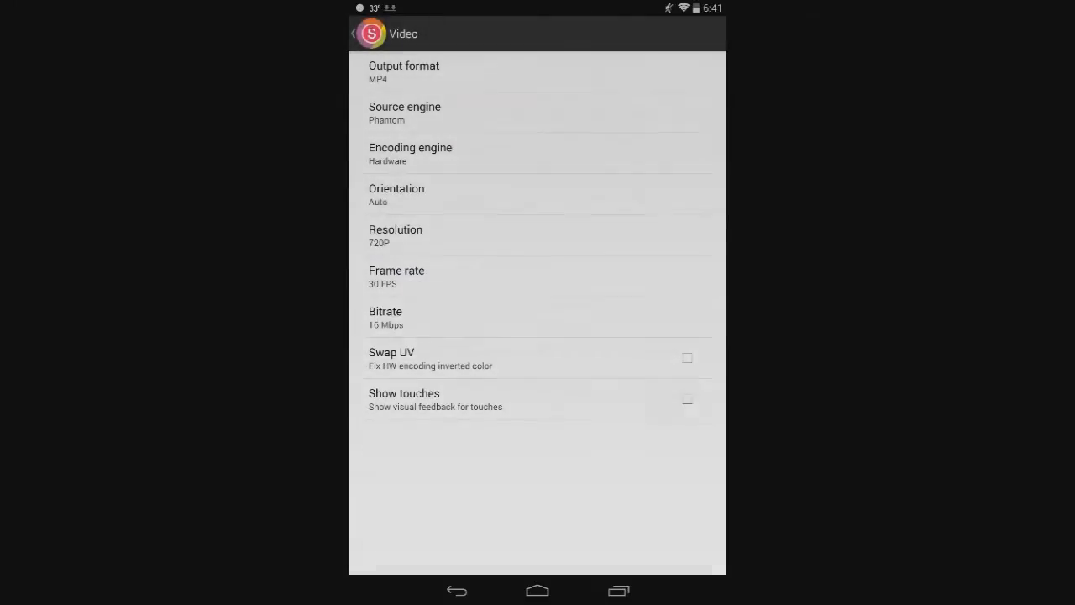
click(385, 317)
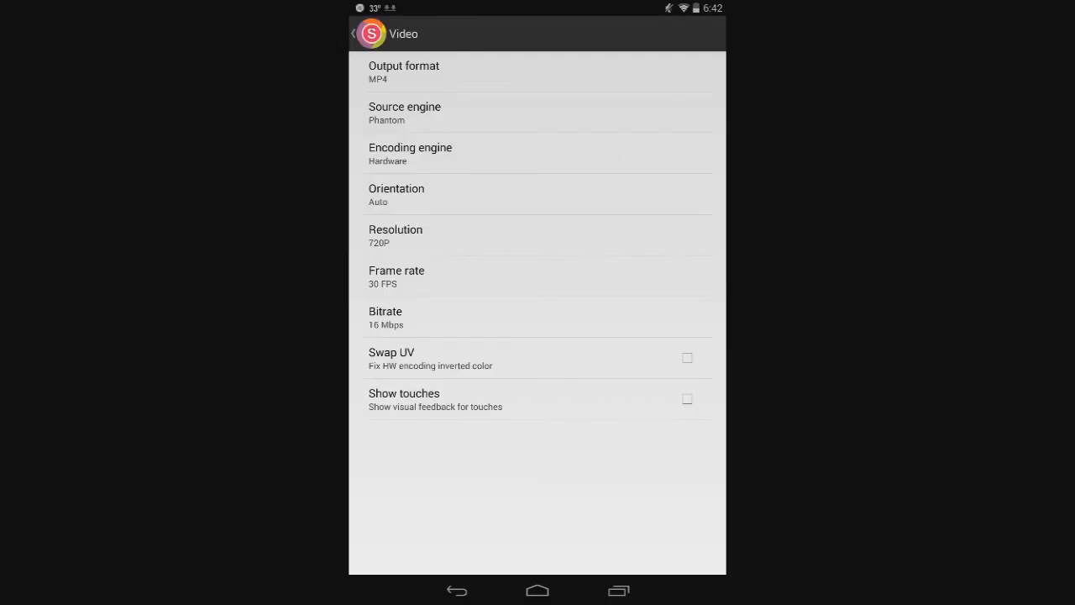
- Toggle Show touches on then off, and go back to Settings
click(687, 399)
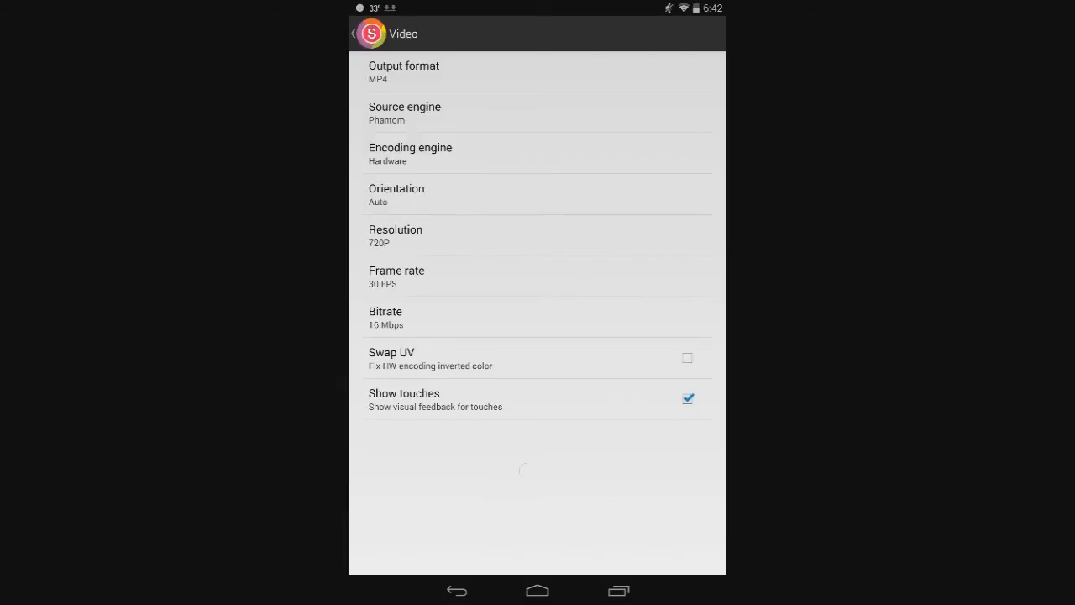
click(687, 399)
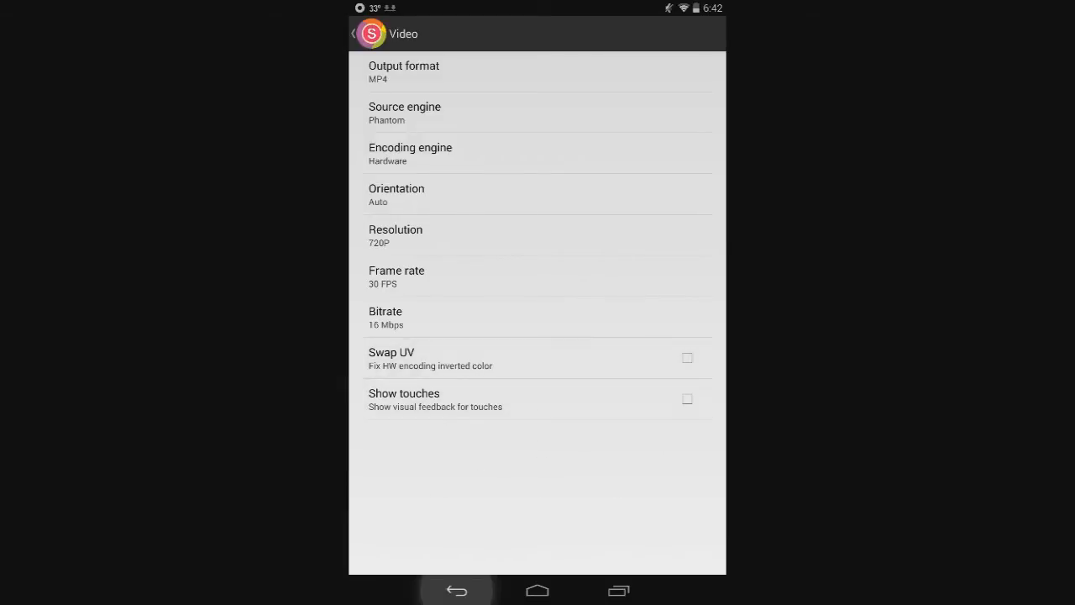
click(351, 33)
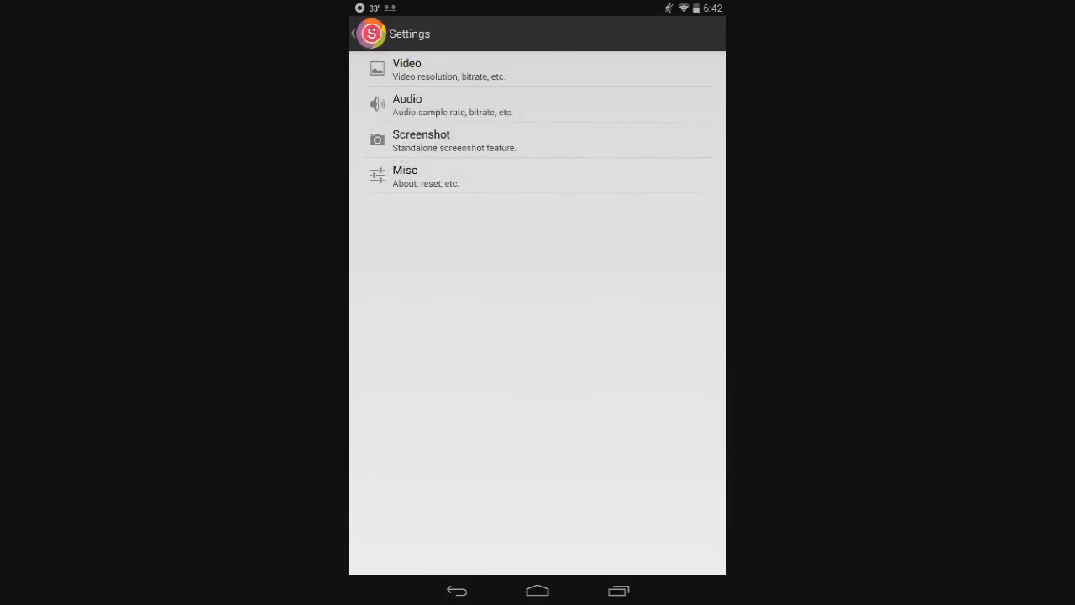
- Review screenshot settings: shake-to-capture and vibrate on, capture sound off
click(408, 105)
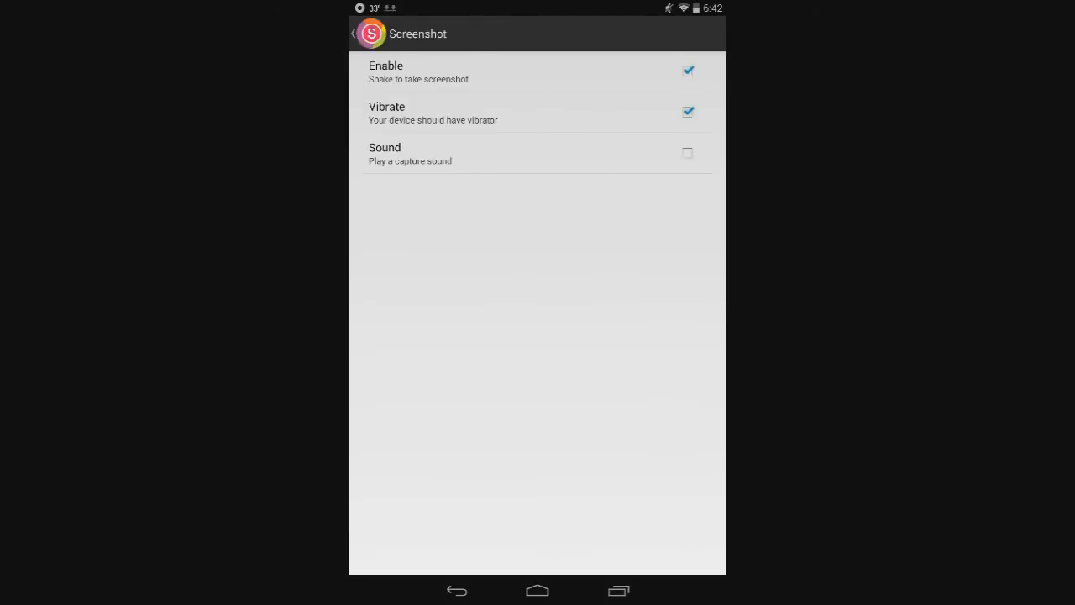
click(356, 33)
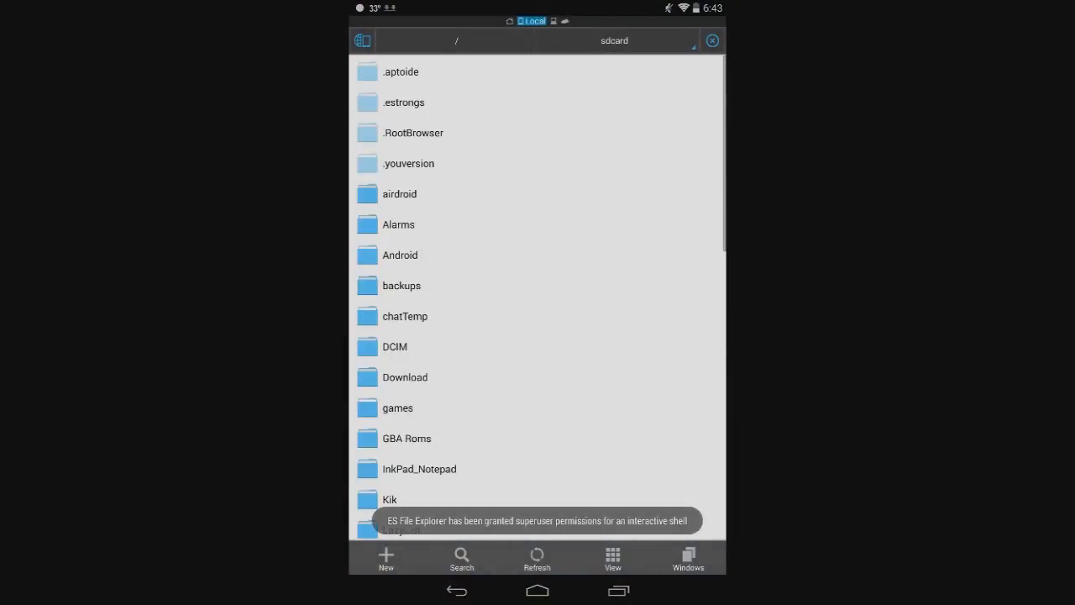
- Scroll the sdcard folder list down to show Download through Pictures
scroll(down, 3)
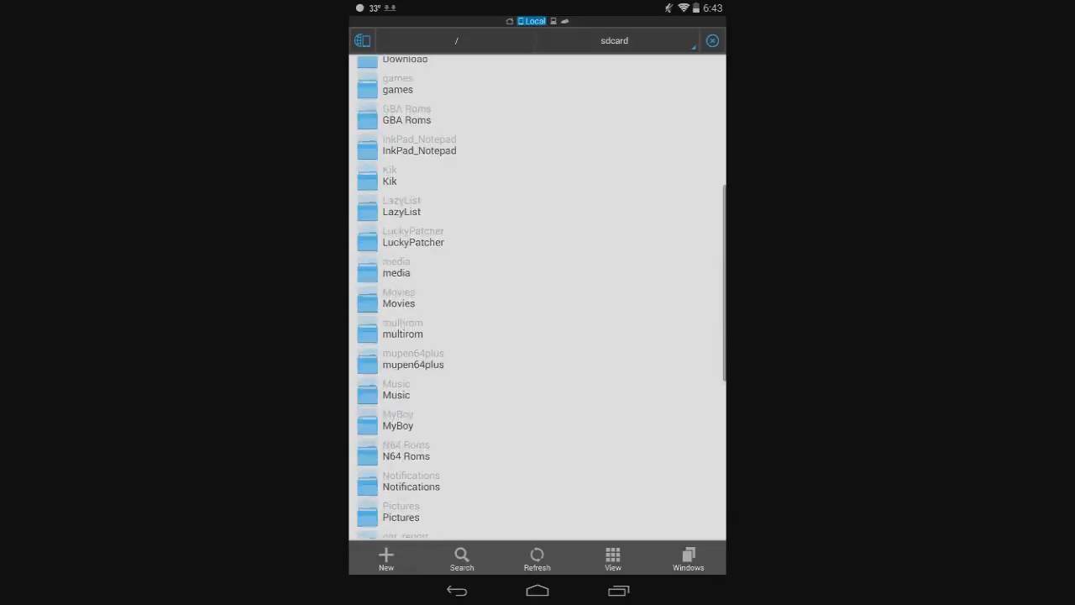